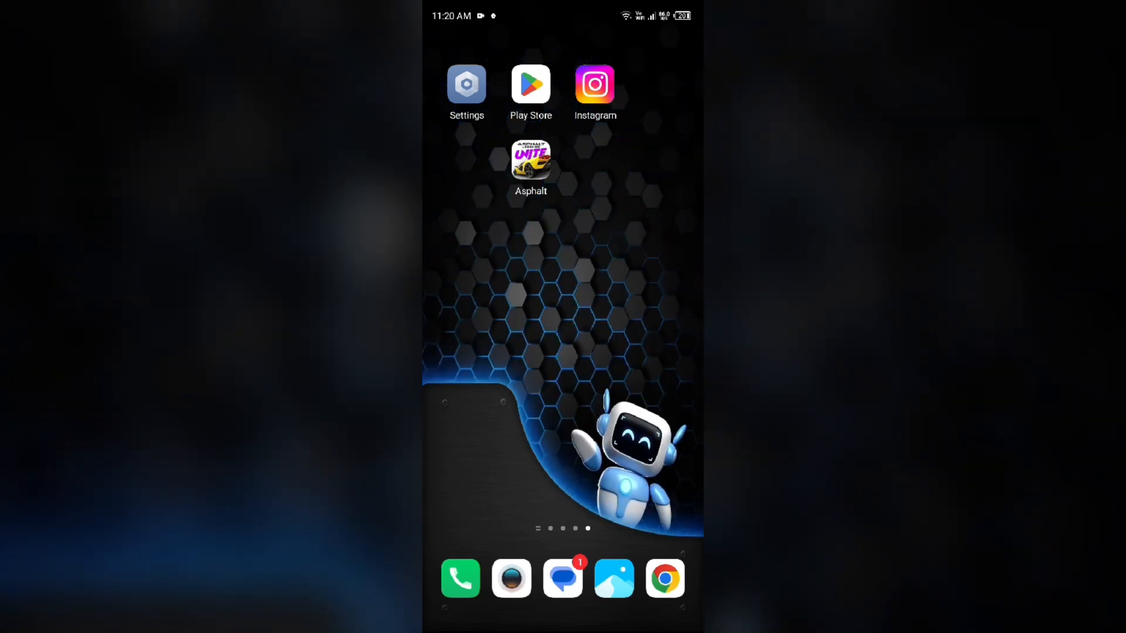
Go through Settings, App Management and the app list to Asphalt's info page.
{"action": "left_click", "coordinate": [467, 84]}
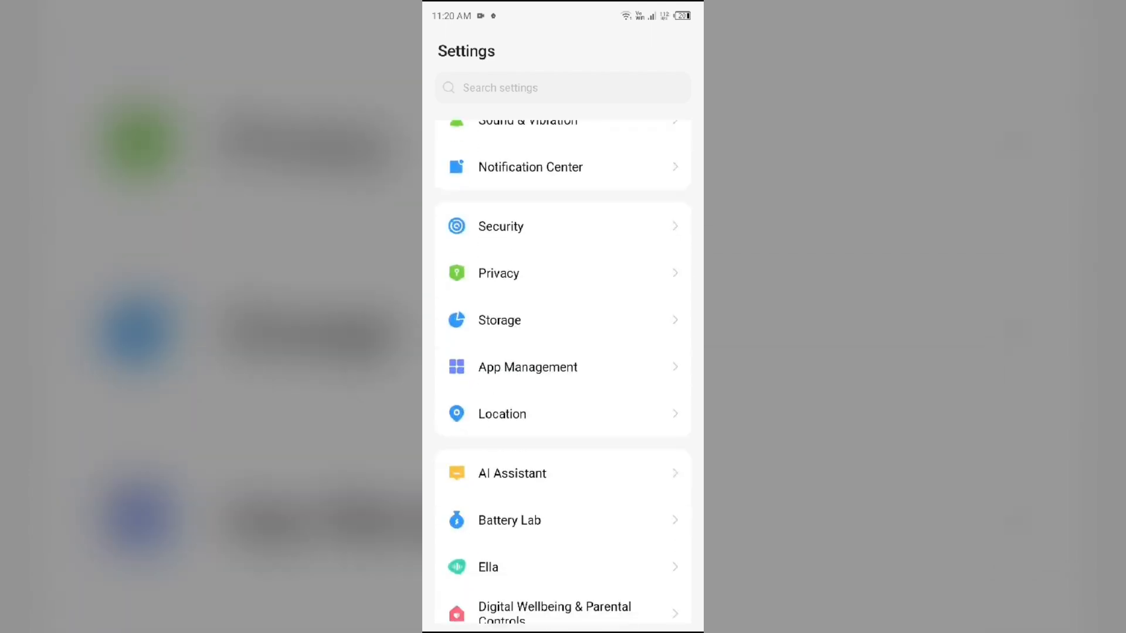
{"action": "left_click", "coordinate": [527, 367]}
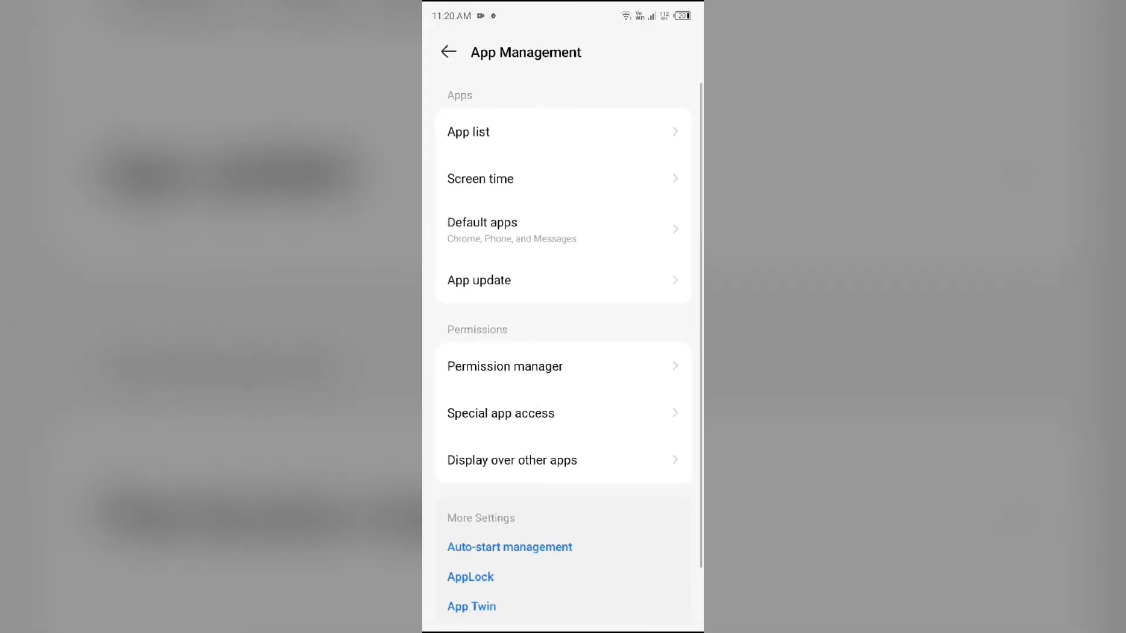
{"action": "left_click", "coordinate": [469, 131]}
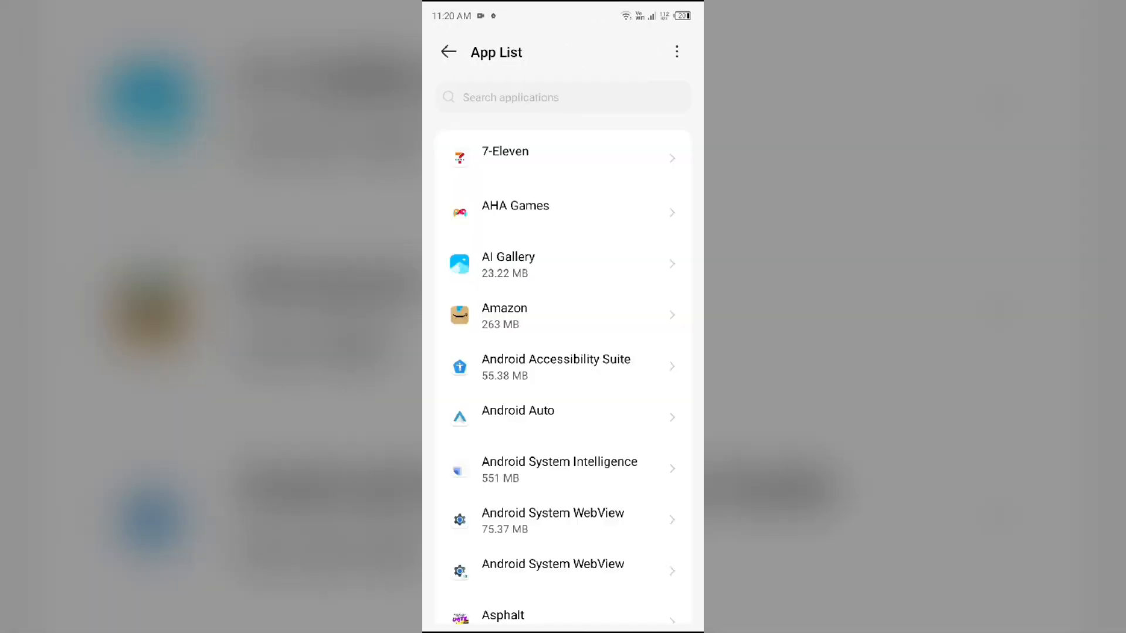
{"action": "scroll", "scroll_direction": "down", "scroll_amount": 3}
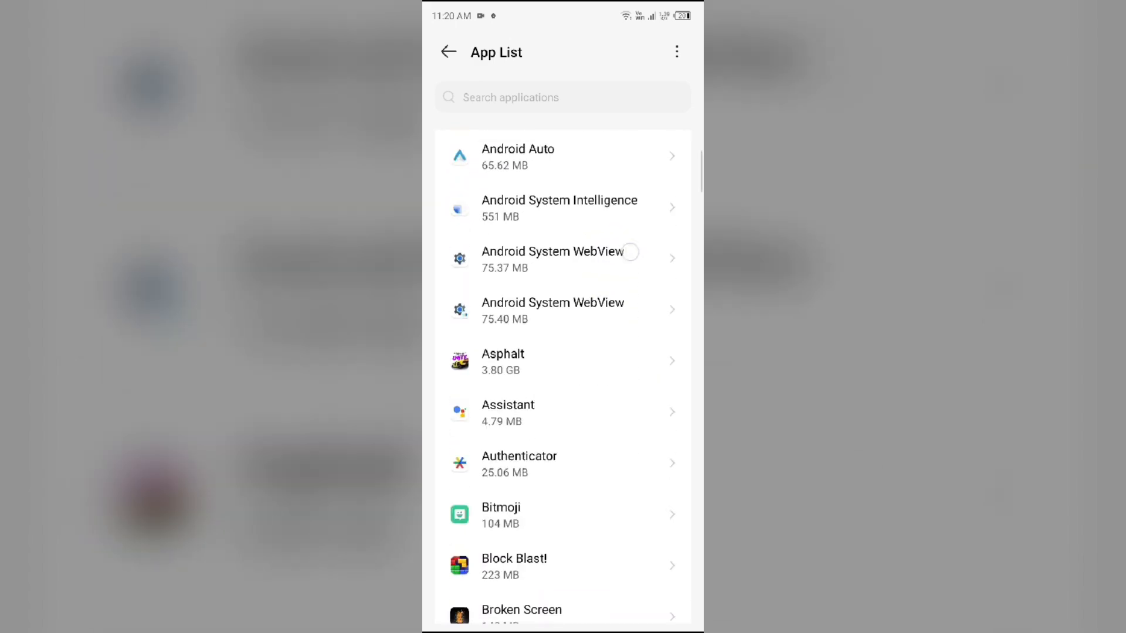
{"action": "left_click", "coordinate": [526, 361]}
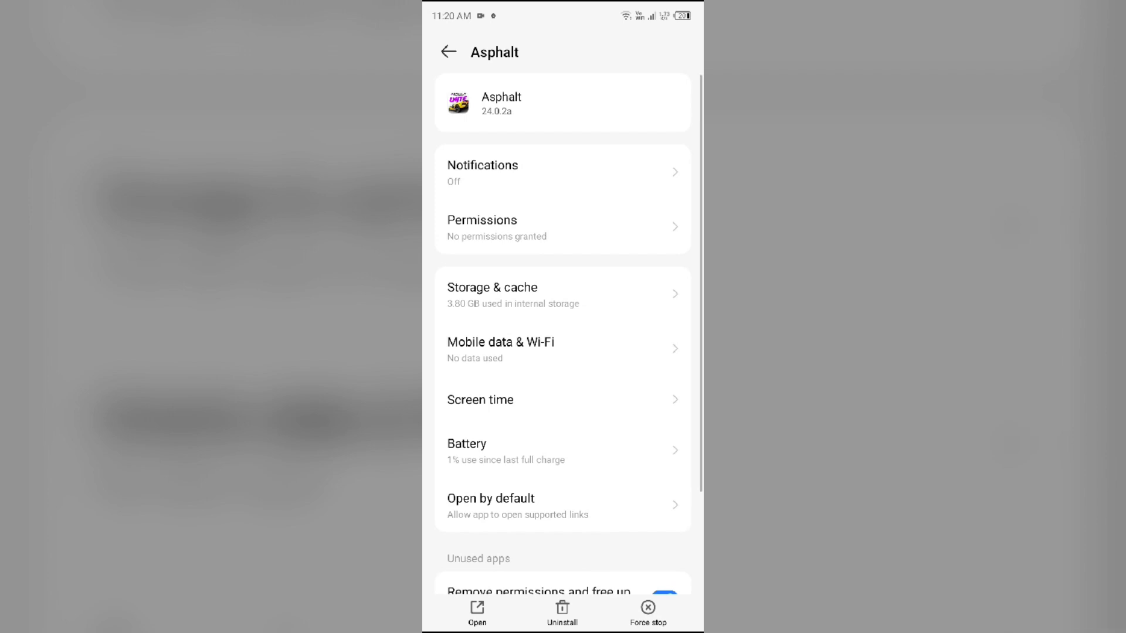
Force-stop Asphalt, confirm with OK, and view its Storage & cache details.
{"action": "left_click", "coordinate": [648, 613]}
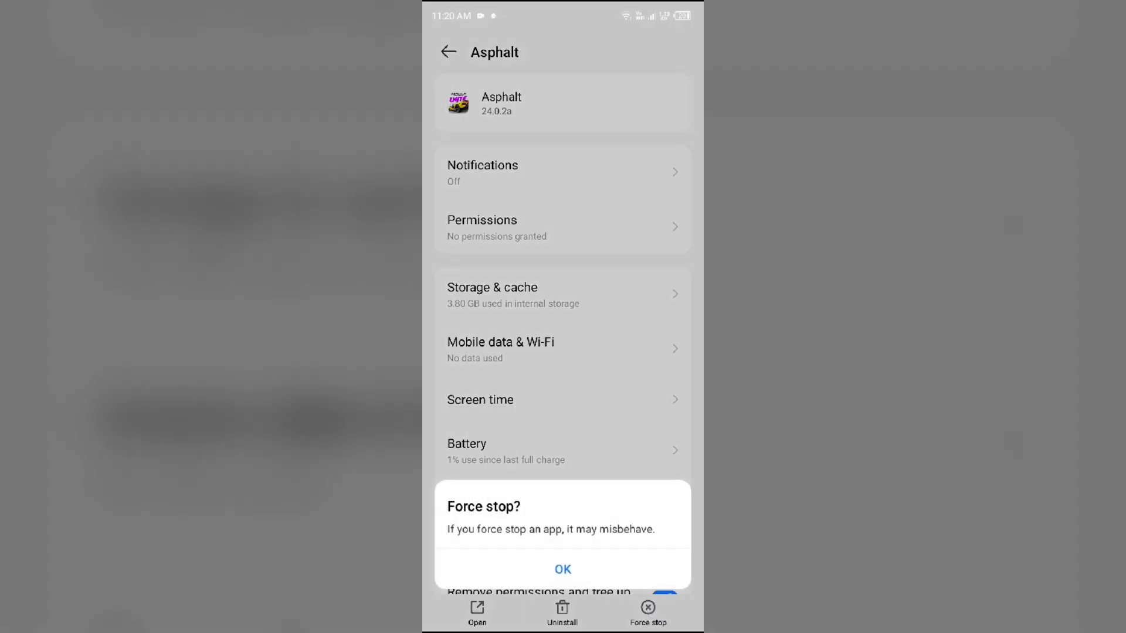
{"action": "left_click", "coordinate": [562, 570]}
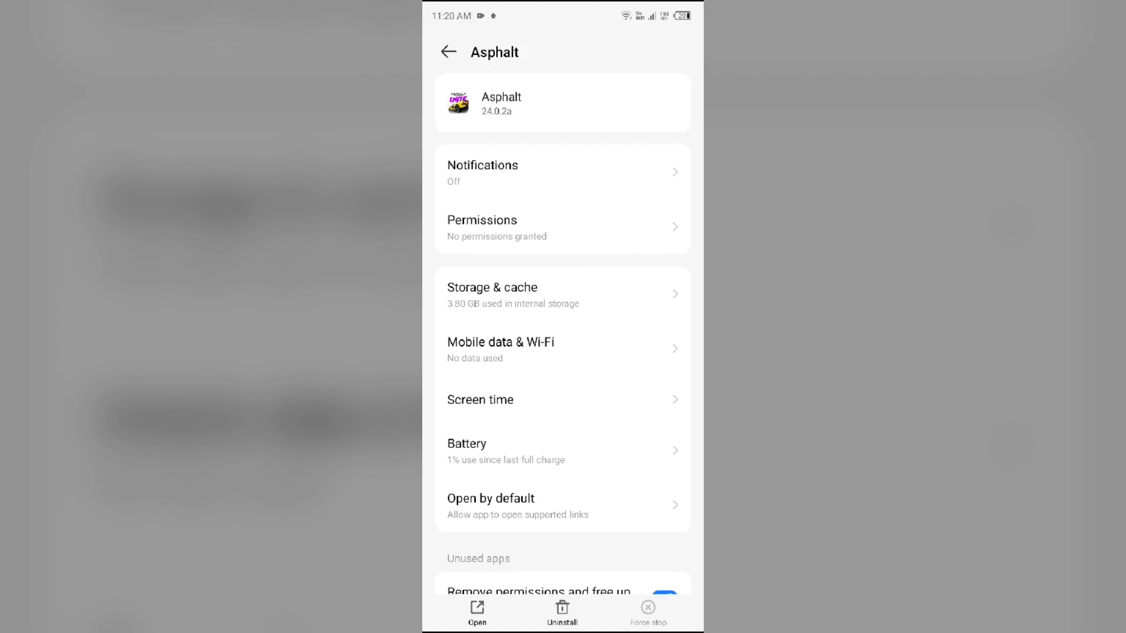
{"action": "left_click", "coordinate": [492, 293]}
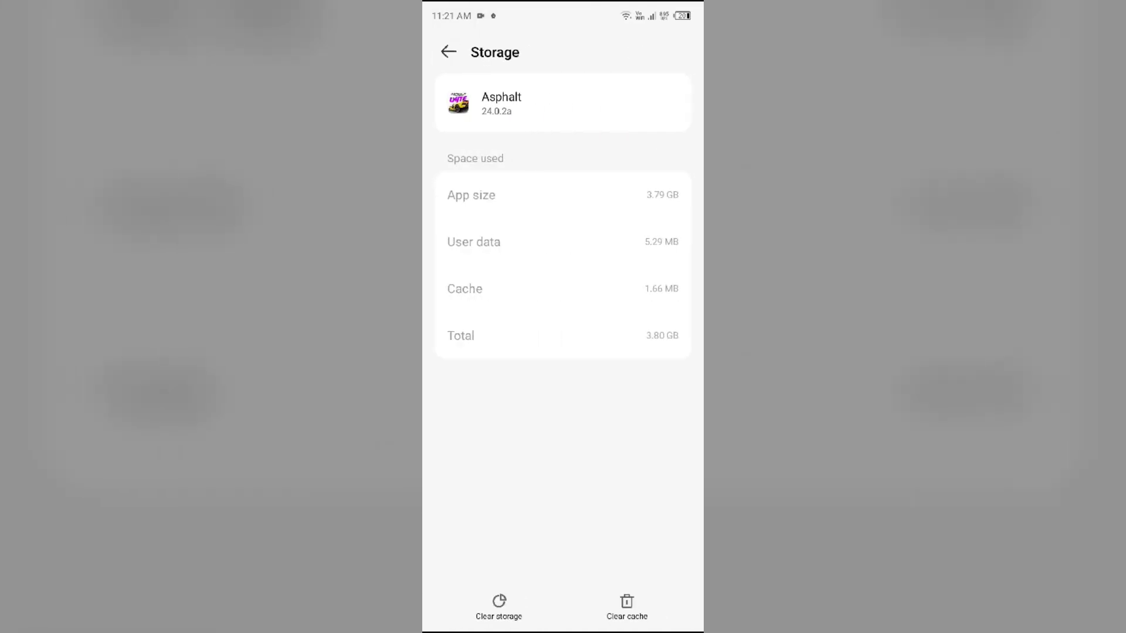
Clear Asphalt's cache to 0 B and return to the home screen.
{"action": "left_click", "coordinate": [626, 607]}
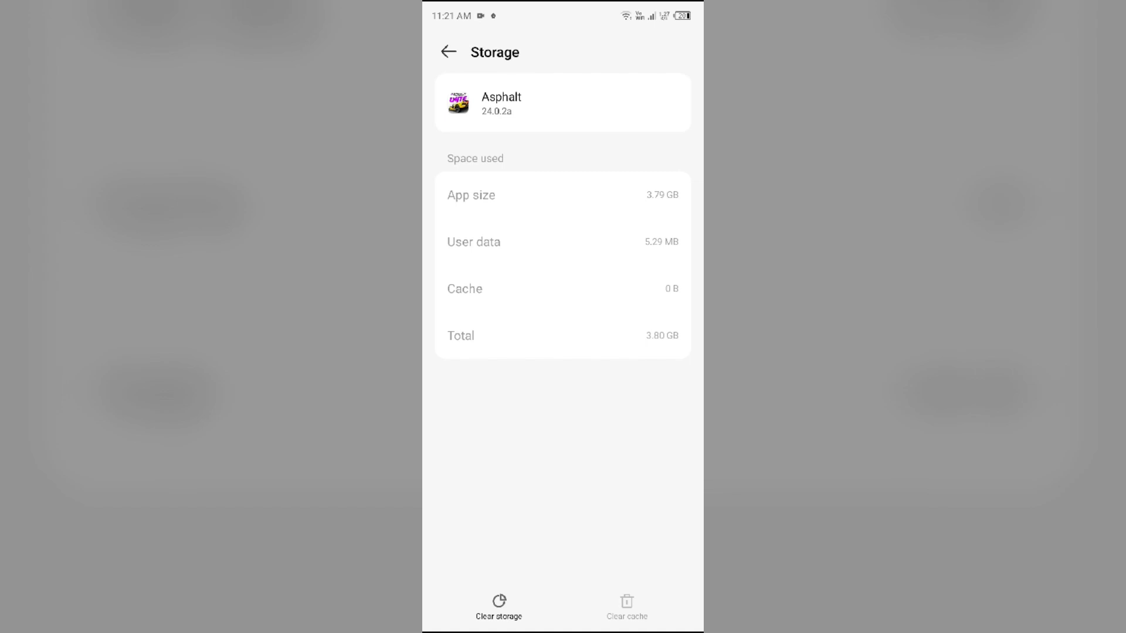
{"action": "key", "text": "HOME"}
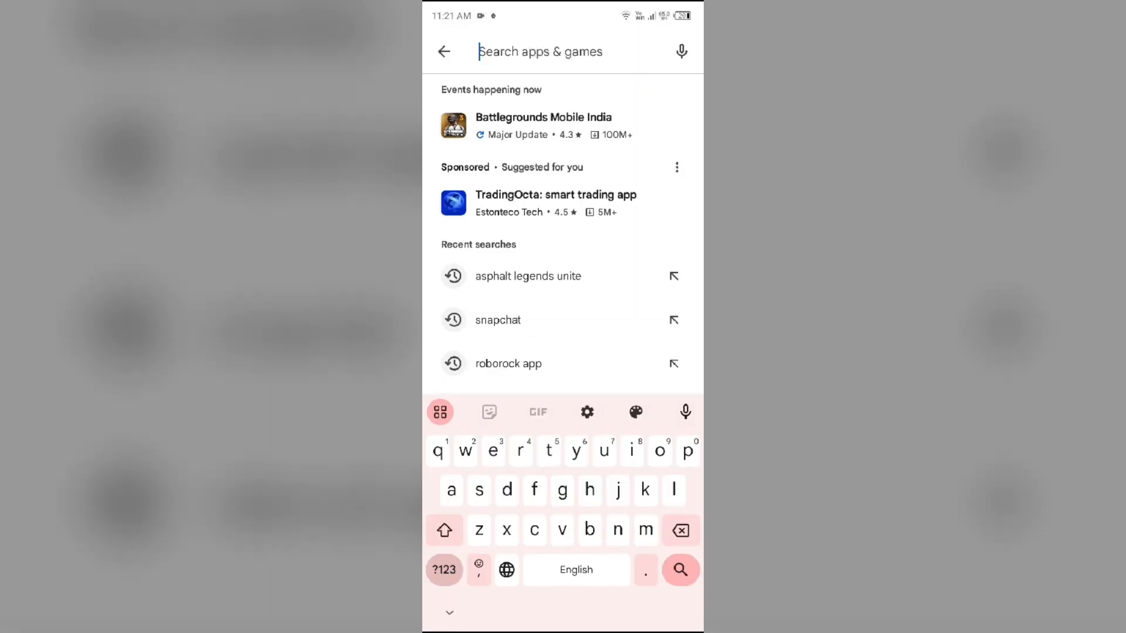
Re-run the recent search 'asphalt legends unite' and open the game's installed listing.
{"action": "left_click", "coordinate": [528, 277]}
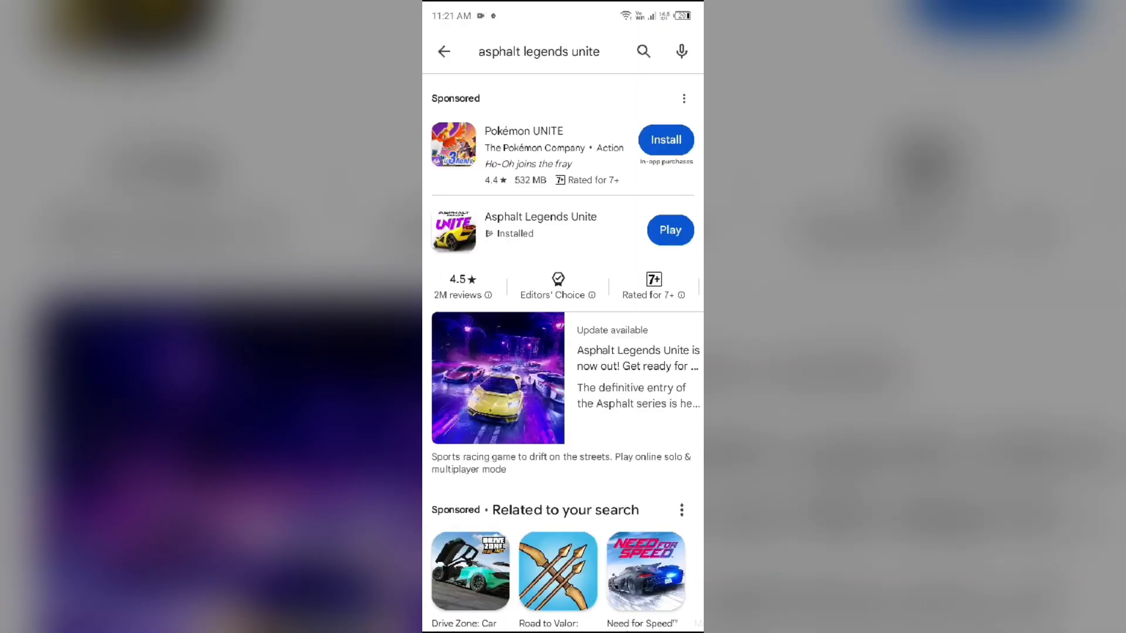
{"action": "left_click", "coordinate": [541, 217]}
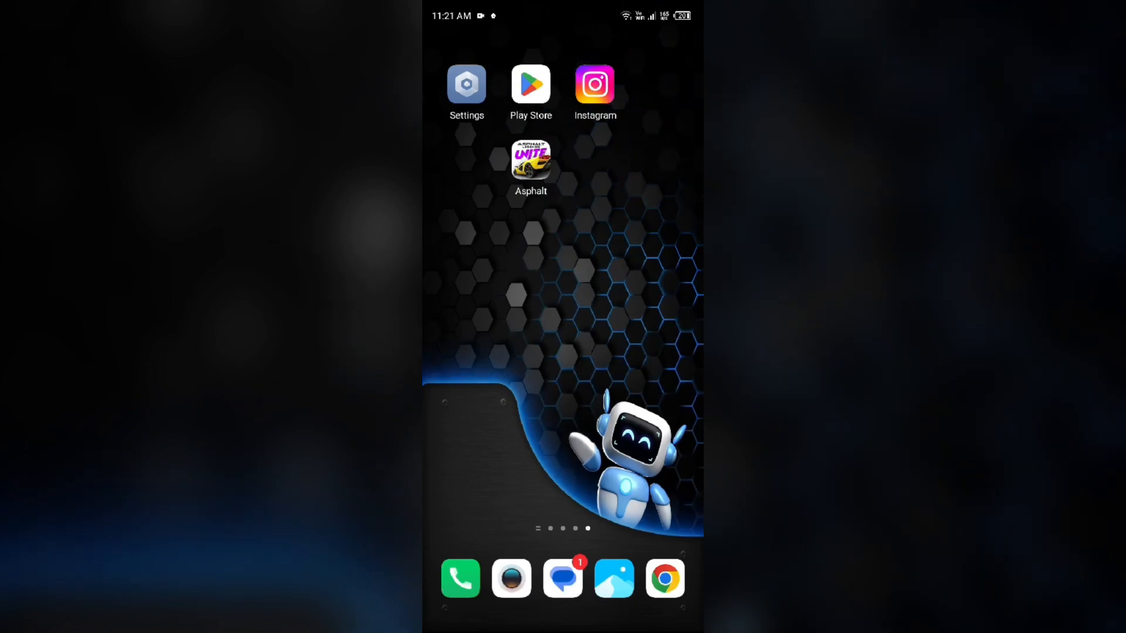
In Control Center, cycle mobile data on, off, and back on.
{"action": "scroll", "scroll_direction": "down", "scroll_amount": 3}
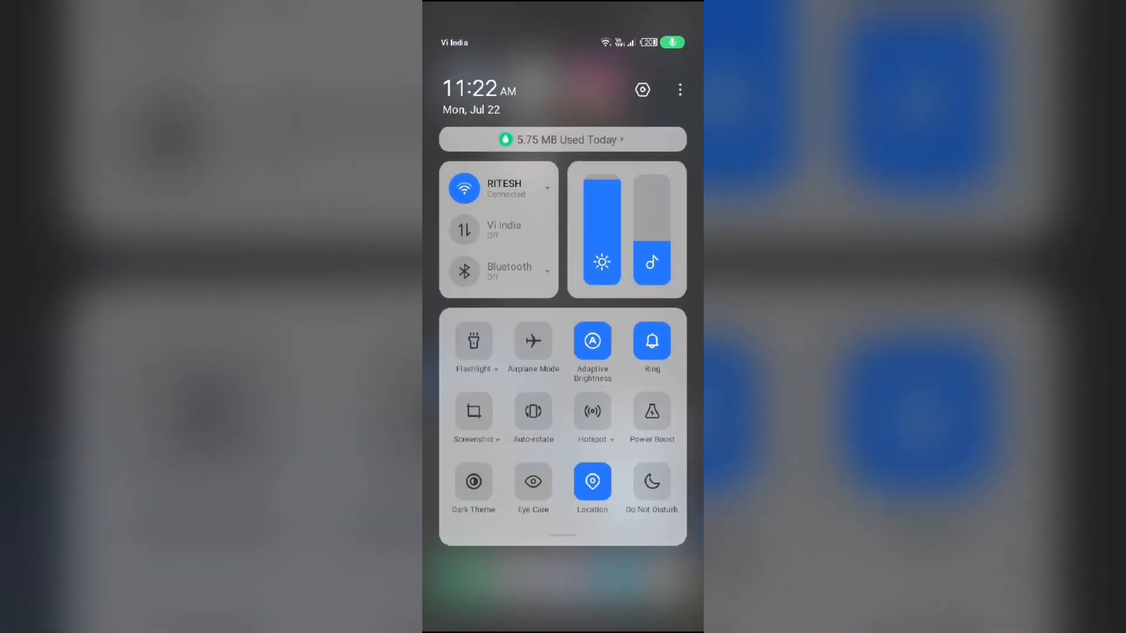
{"action": "left_click", "coordinate": [463, 229]}
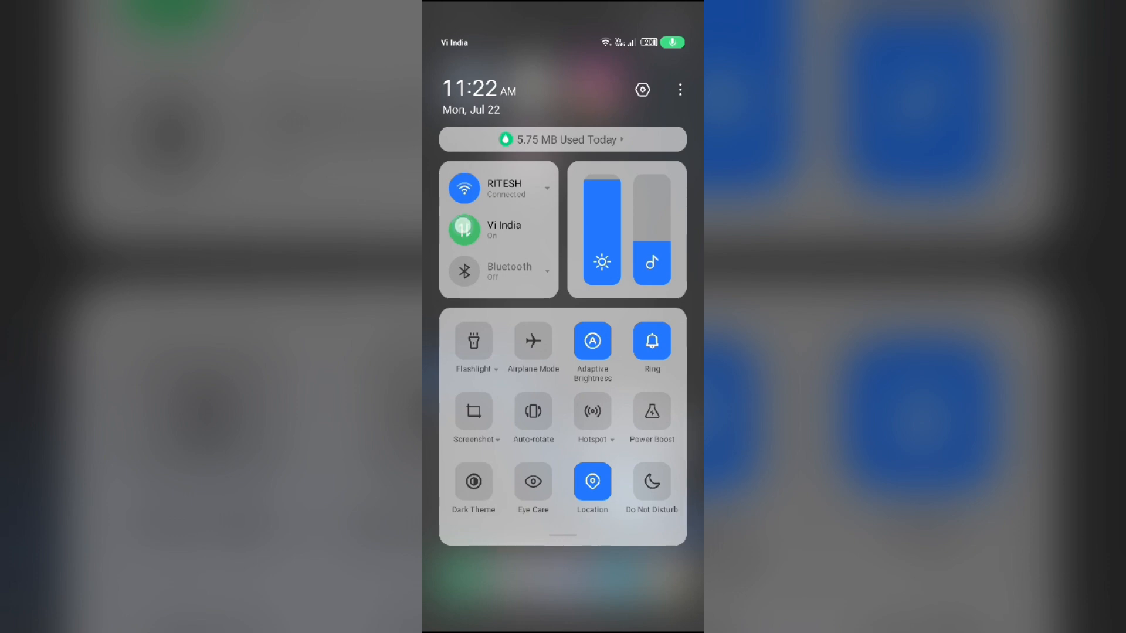
{"action": "left_click", "coordinate": [463, 229]}
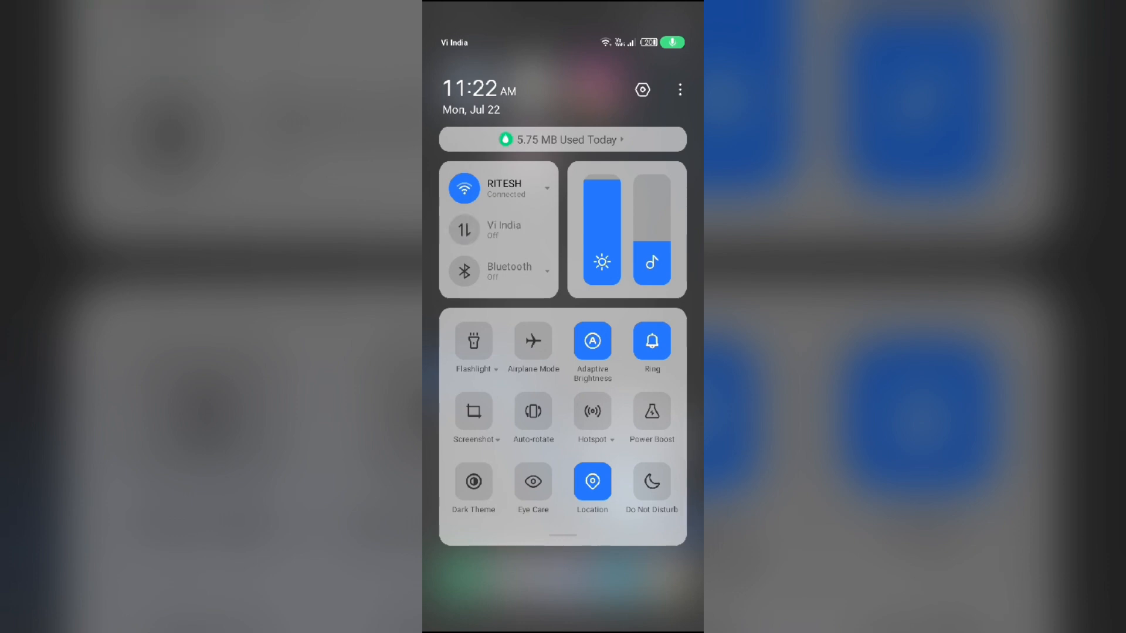
{"action": "left_click", "coordinate": [464, 230]}
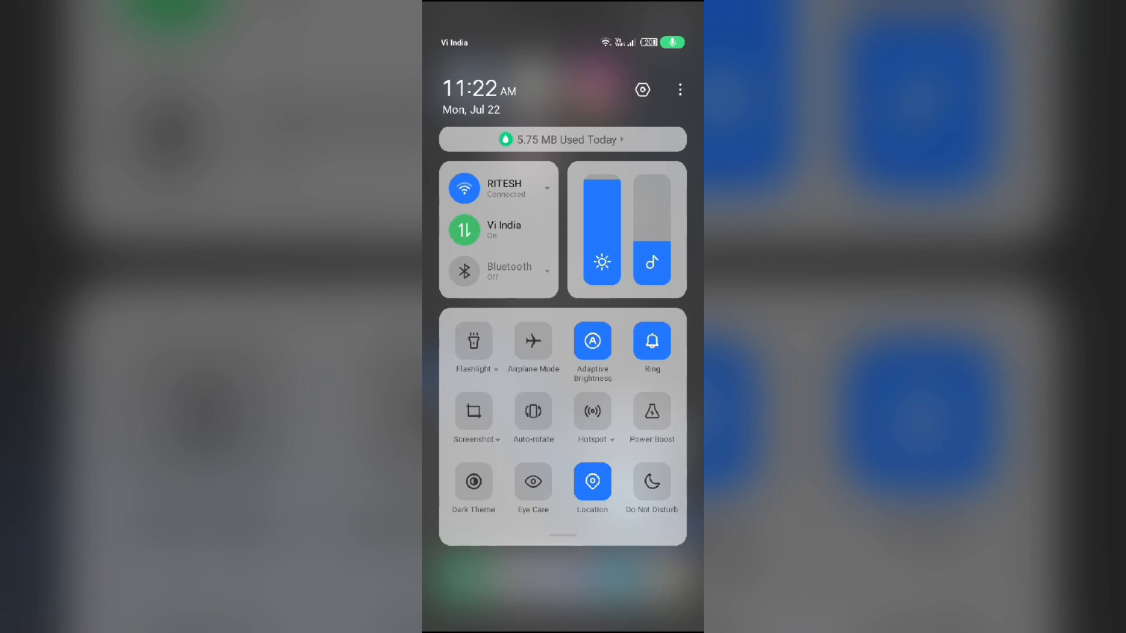
Turn Wi-Fi off and back on, then airplane mode on and off.
{"action": "left_click", "coordinate": [464, 188]}
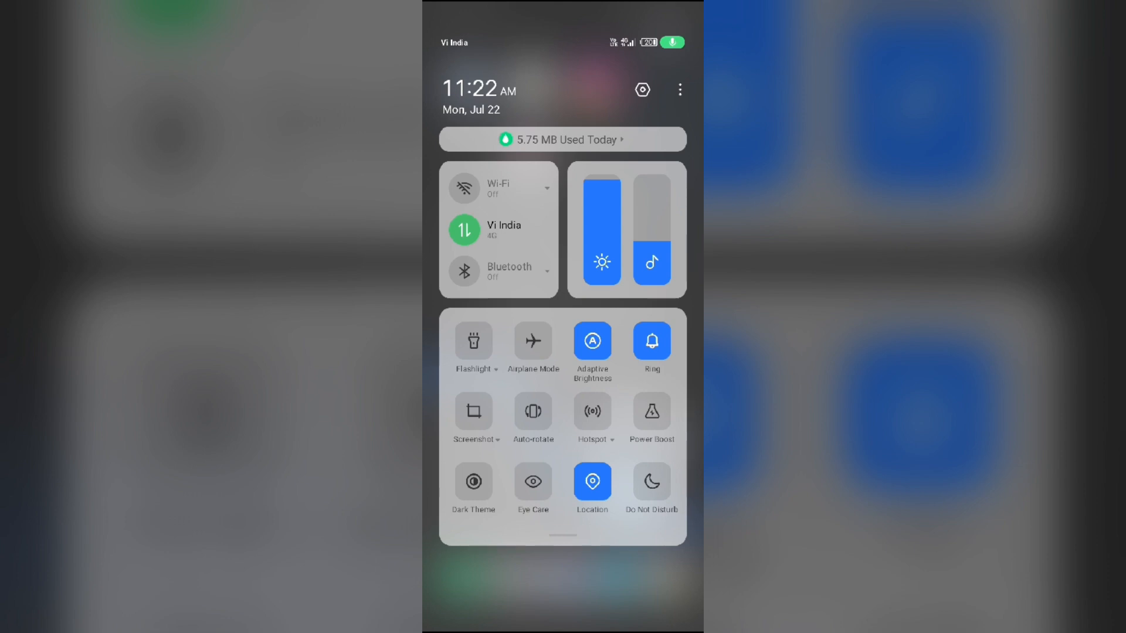
{"action": "left_click", "coordinate": [464, 188]}
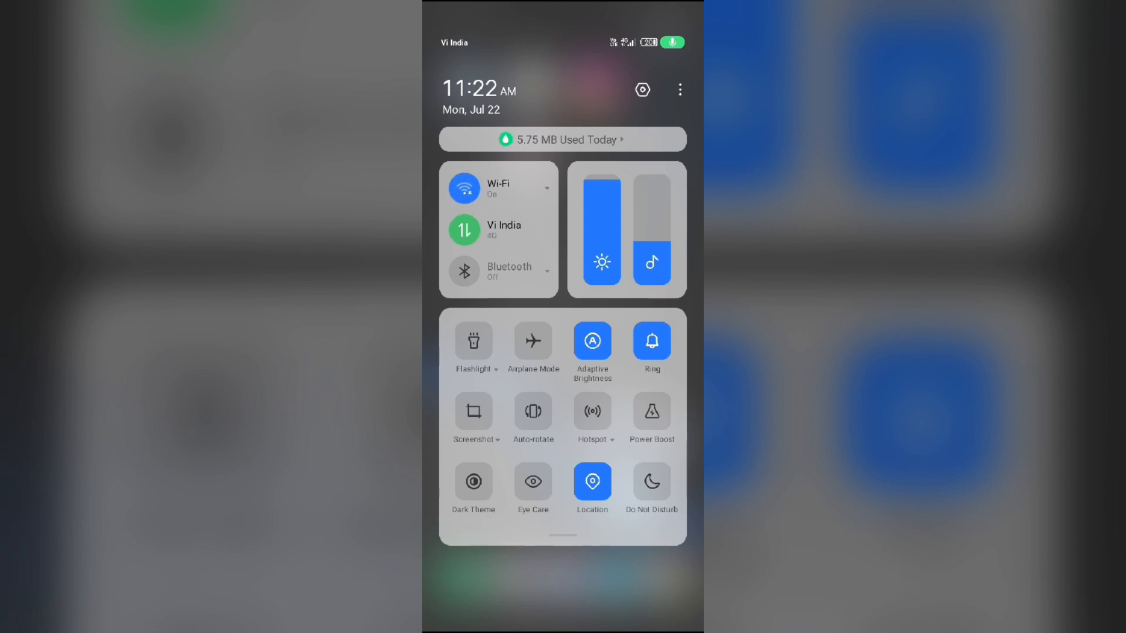
{"action": "left_click", "coordinate": [533, 341]}
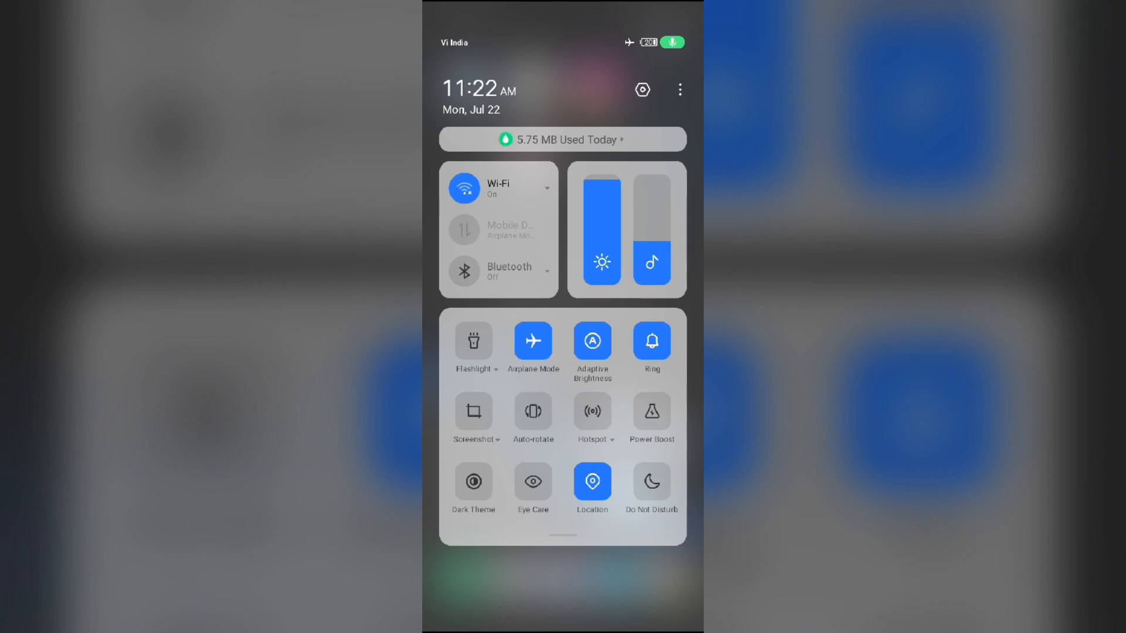
{"action": "left_click", "coordinate": [532, 340]}
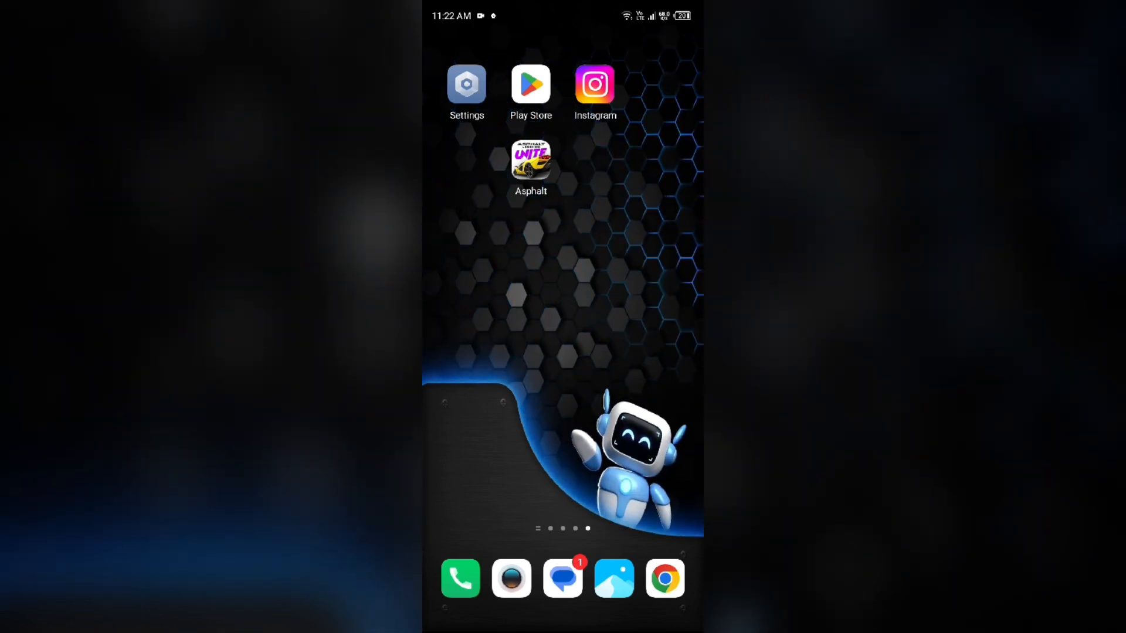
Uninstall and reinstall Asphalt Legends Unite from its store page, declining the Play Pass offer.
{"action": "left_click", "coordinate": [531, 163]}
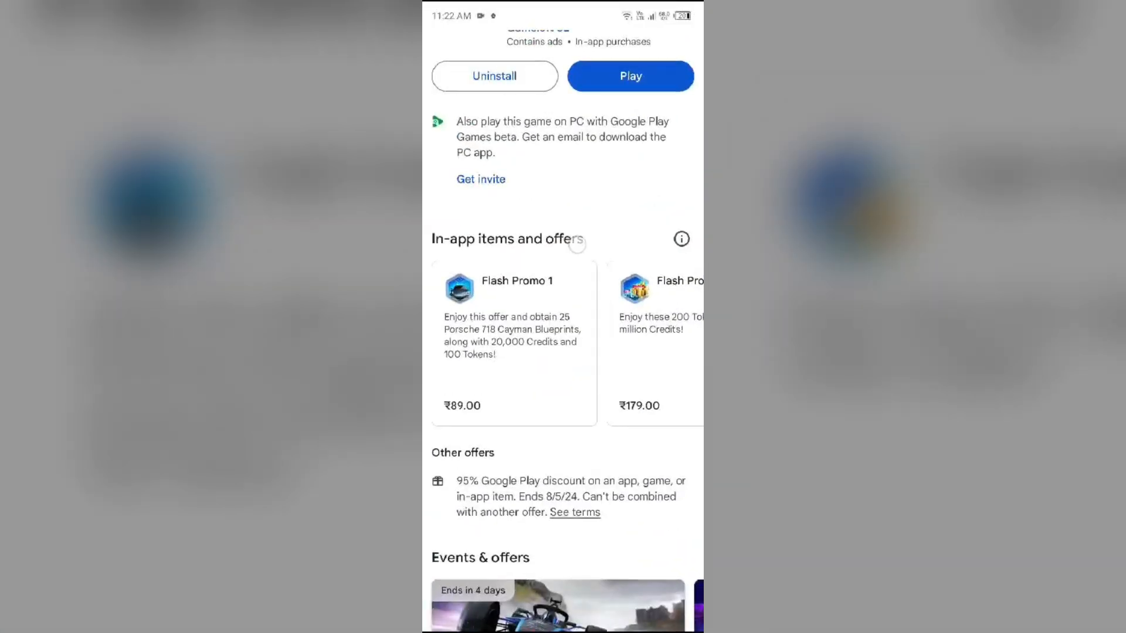
{"action": "left_click", "coordinate": [494, 76]}
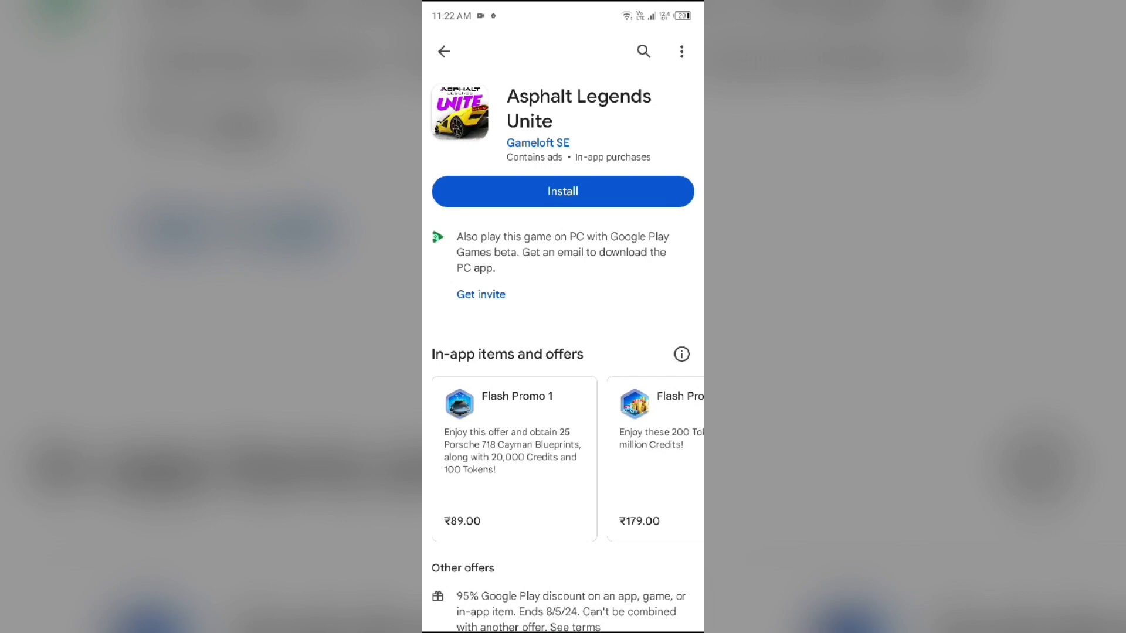
{"action": "left_click", "coordinate": [561, 191]}
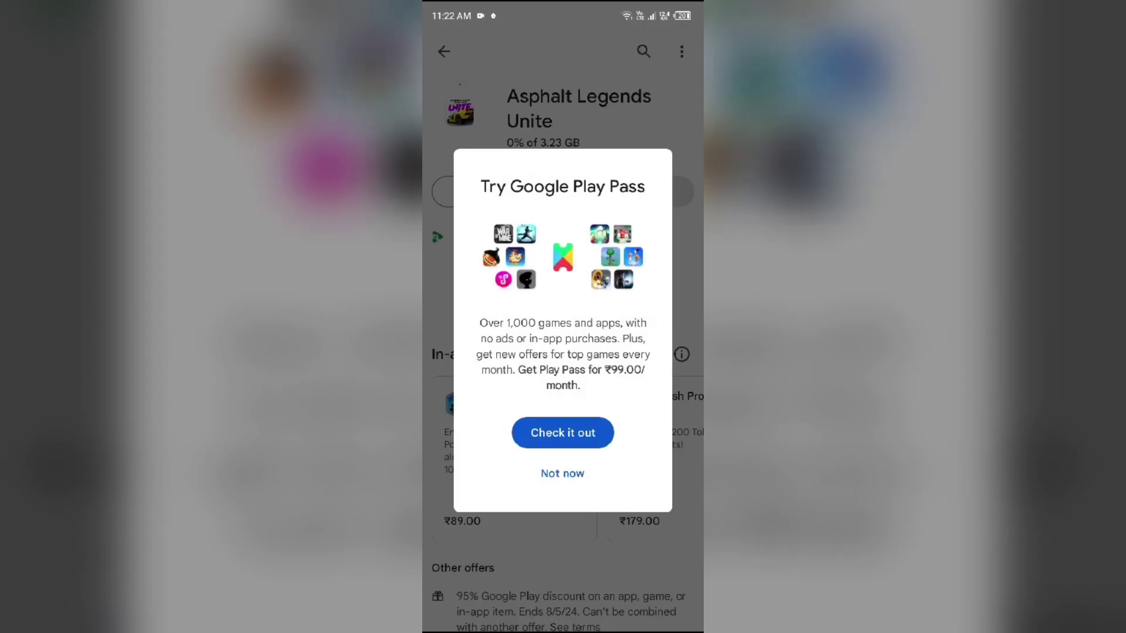
{"action": "left_click", "coordinate": [563, 473]}
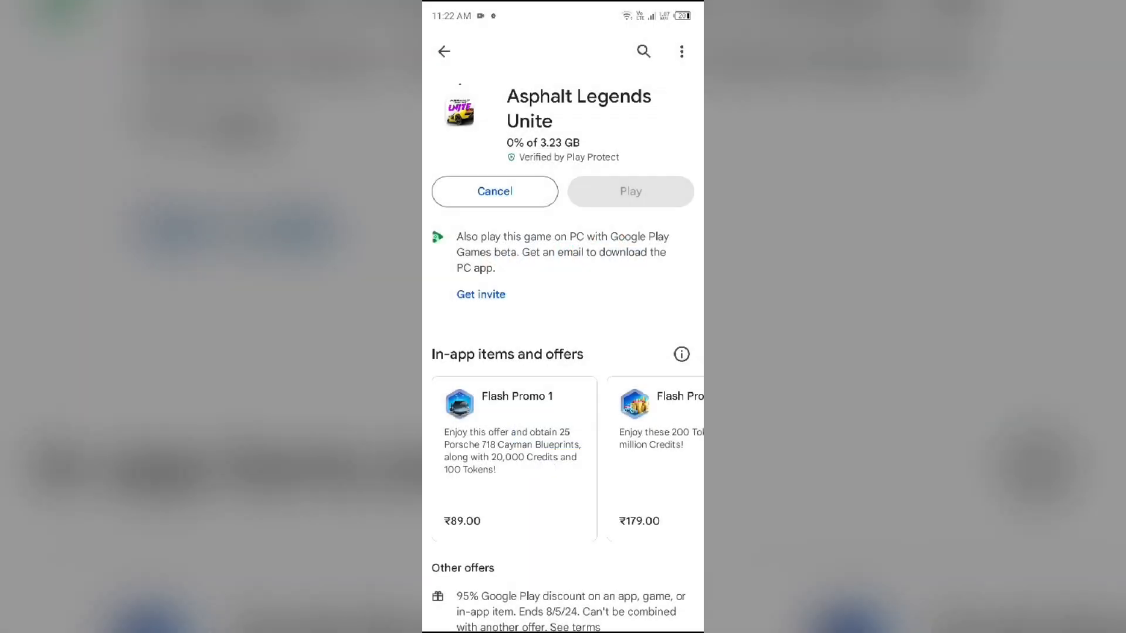